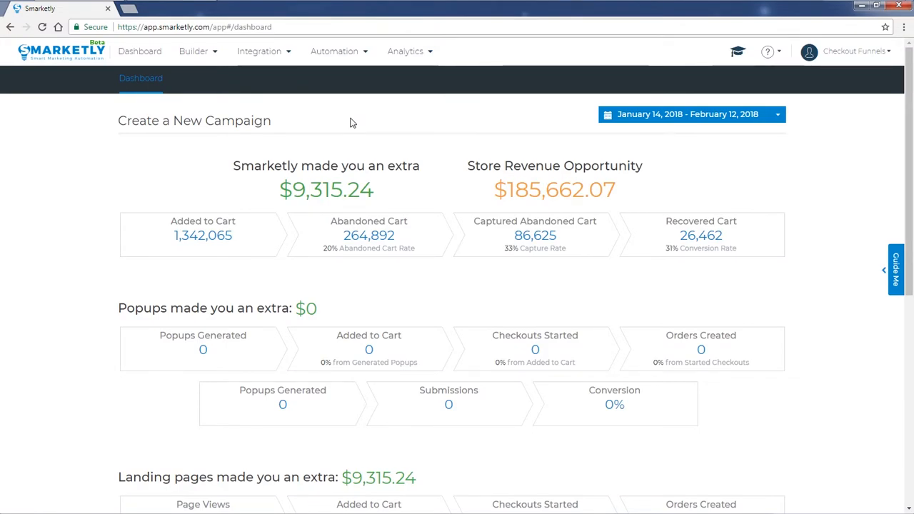
Open the Landing Pages templates gallery from the Builder menu.
left_click(203, 50)
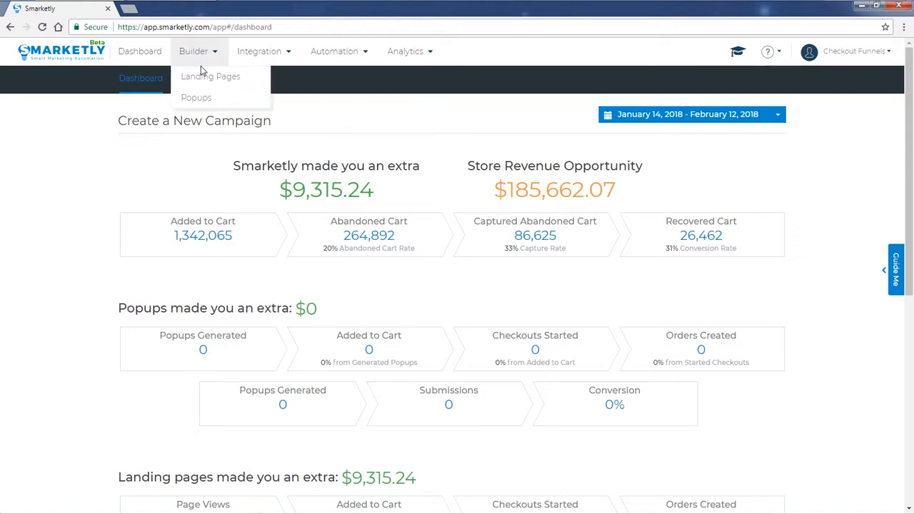
left_click(212, 77)
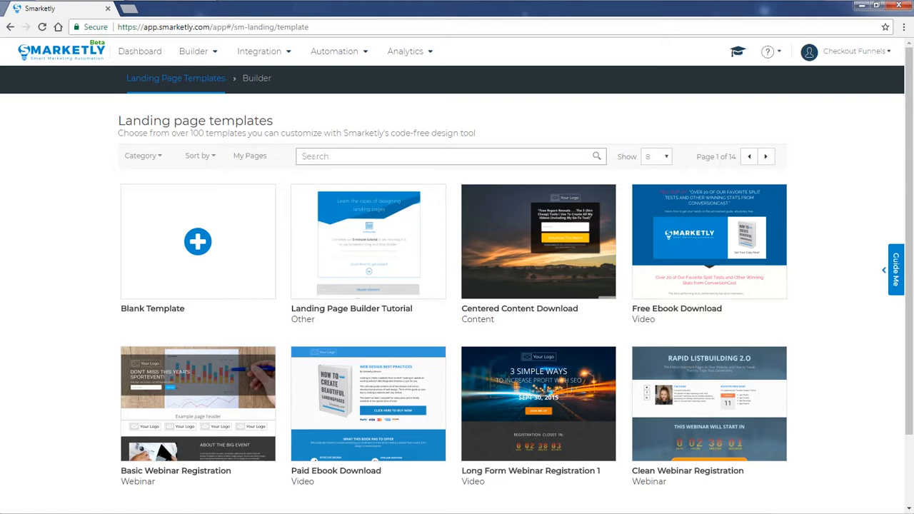
Filter templates to the eCommerce category and show 24 per page.
left_click(143, 155)
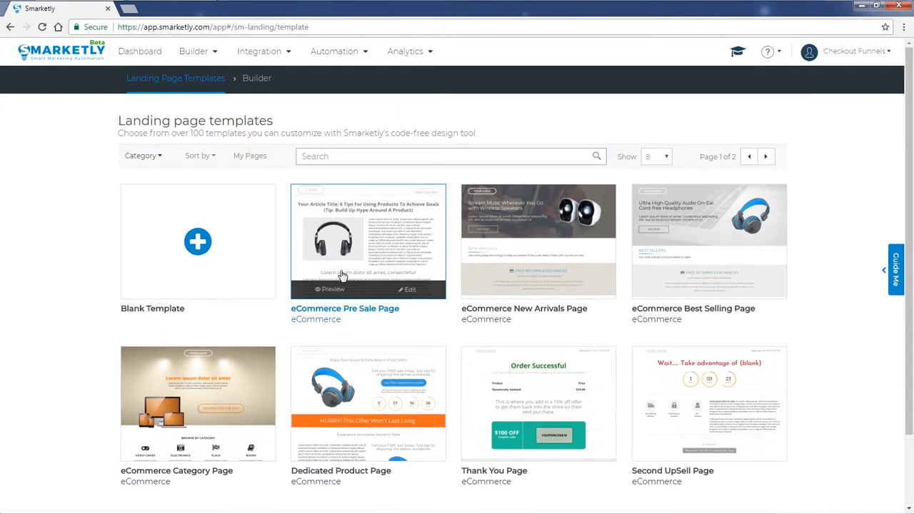
left_click(655, 156)
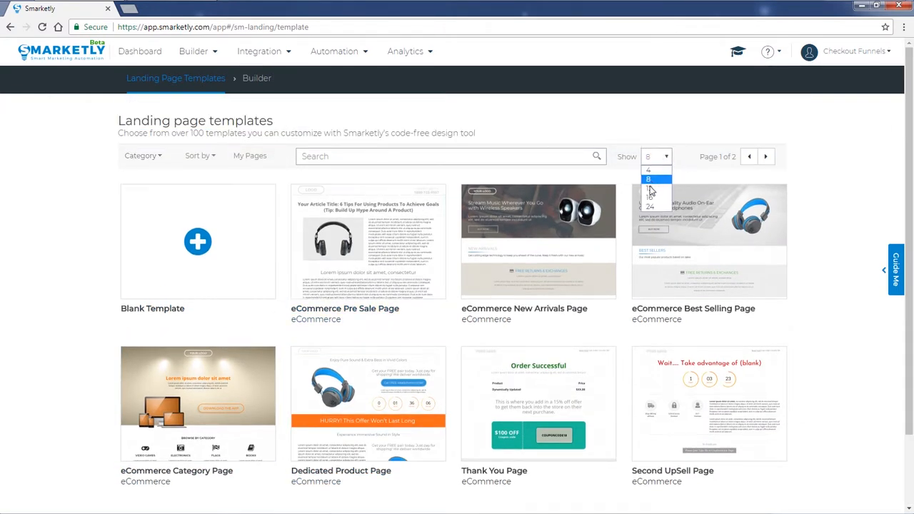
left_click(656, 206)
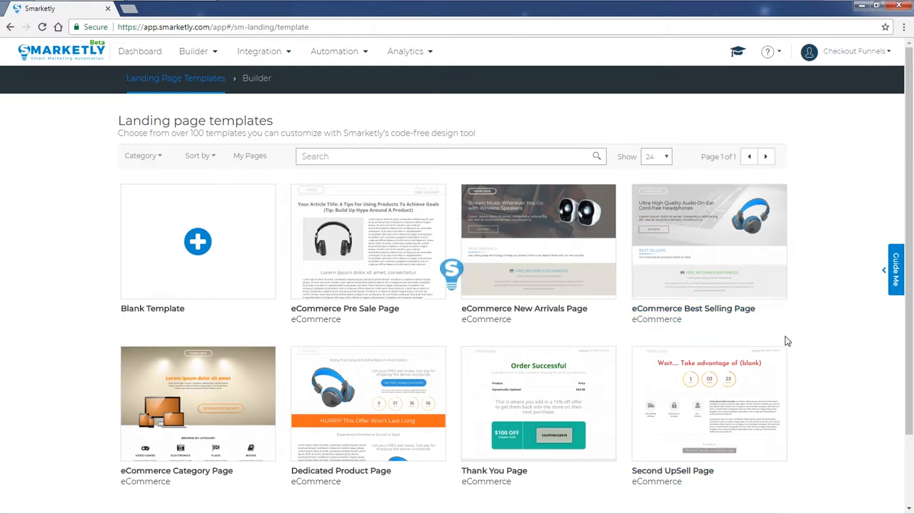
scroll("down", 3)
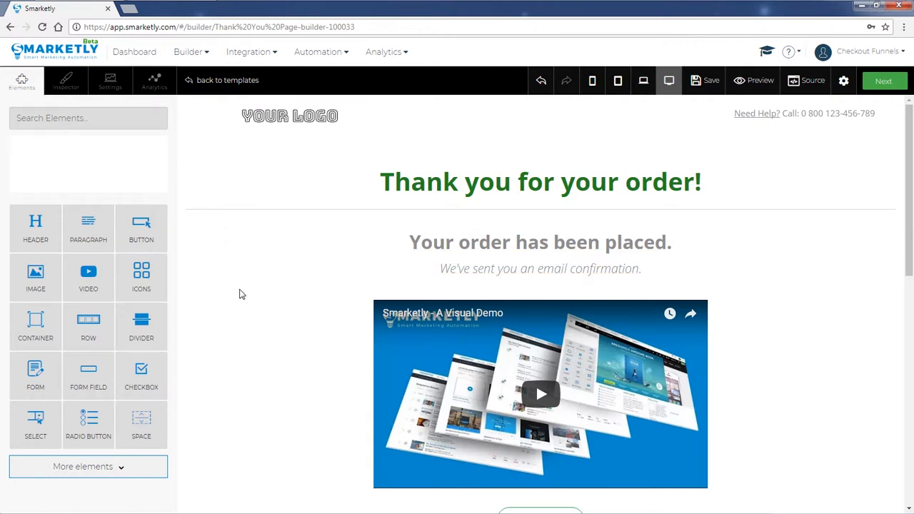
scroll("down", 3)
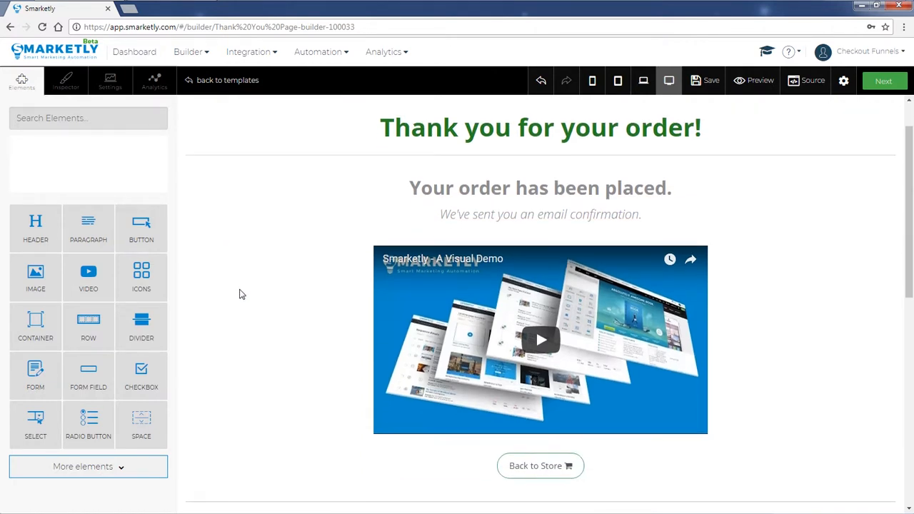
scroll("down", 3)
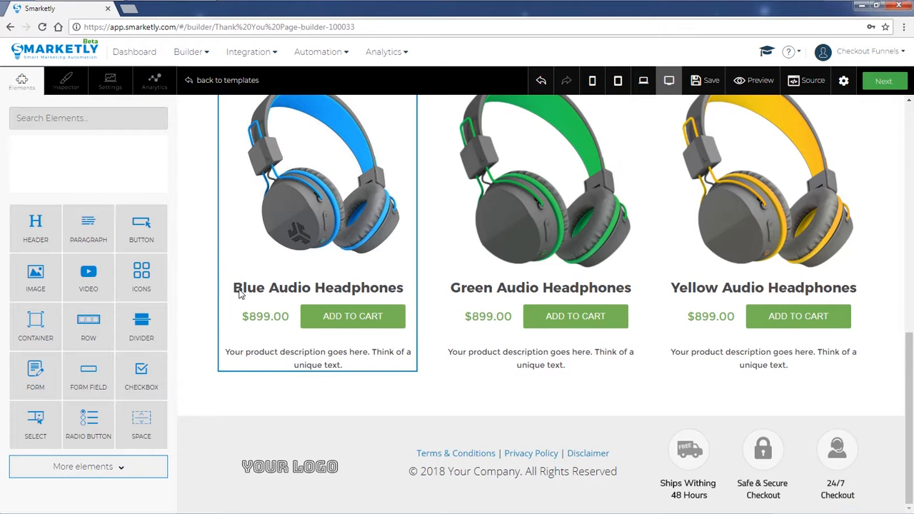
left_click(198, 398)
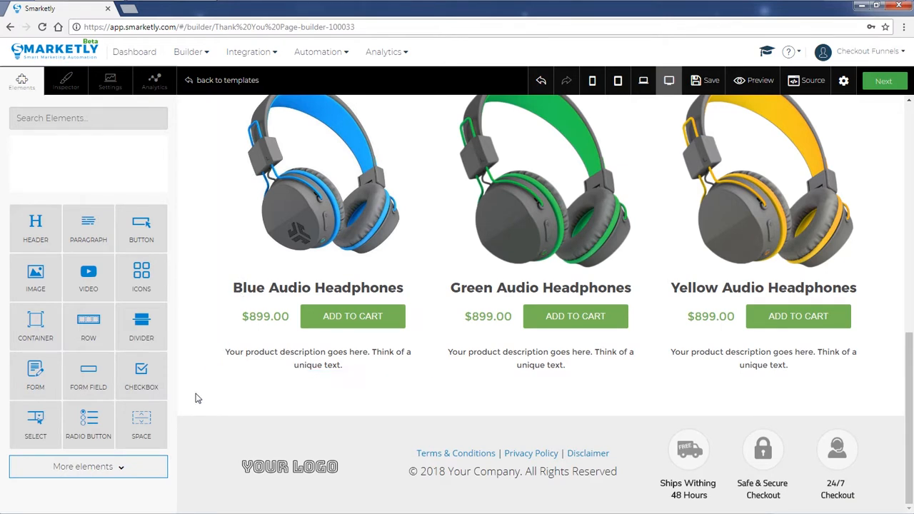
scroll("up", 3)
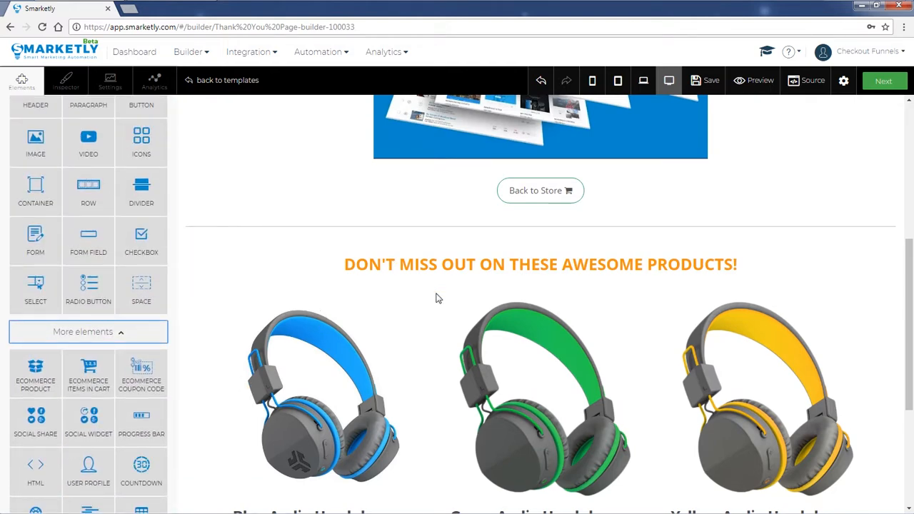
scroll("up", 3)
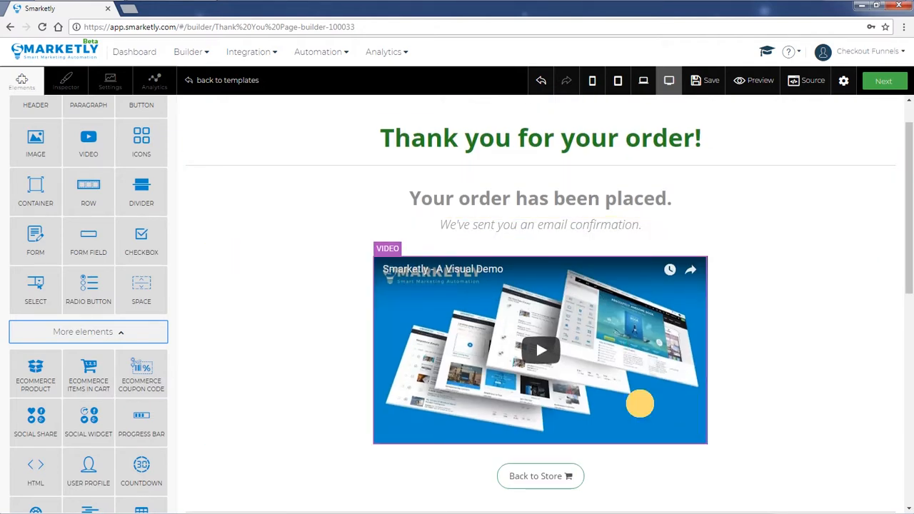
left_click(540, 350)
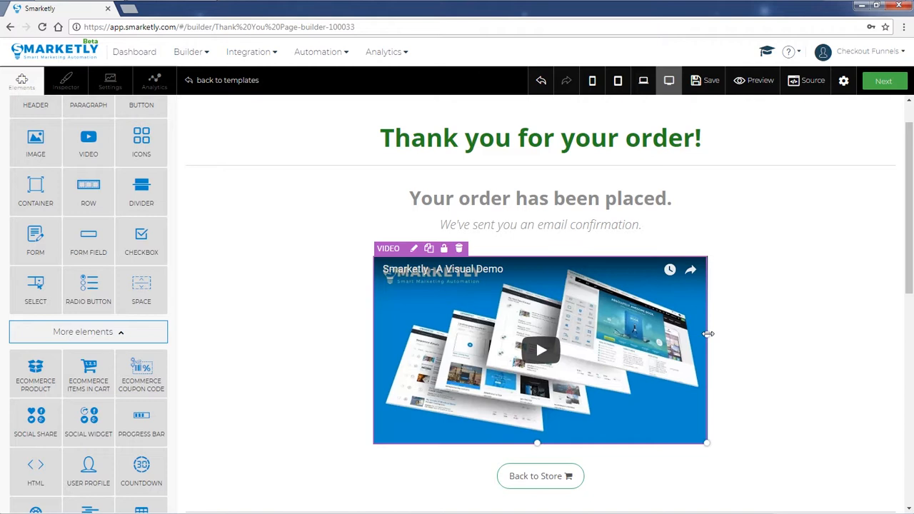
mouse_move(65, 80)
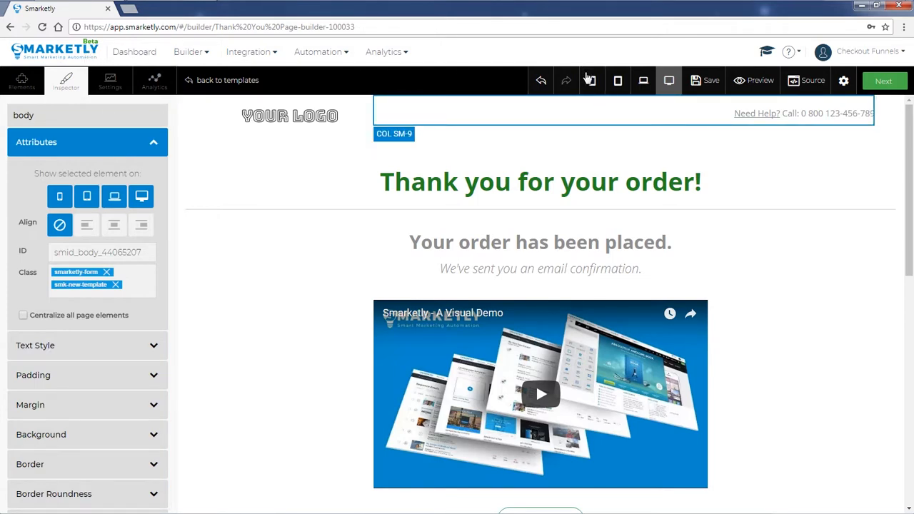
Preview the Thank You page at phone, tablet, laptop and desktop widths, then proceed to management.
left_click(618, 80)
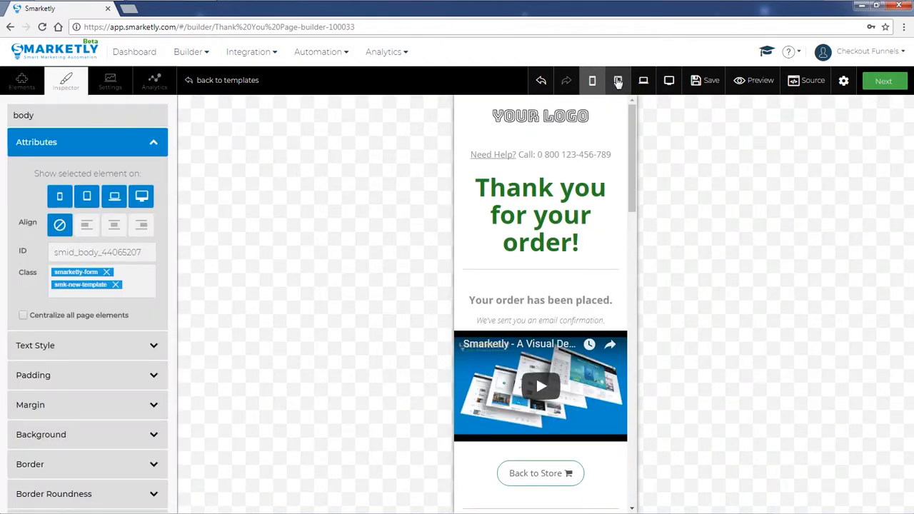
left_click(617, 80)
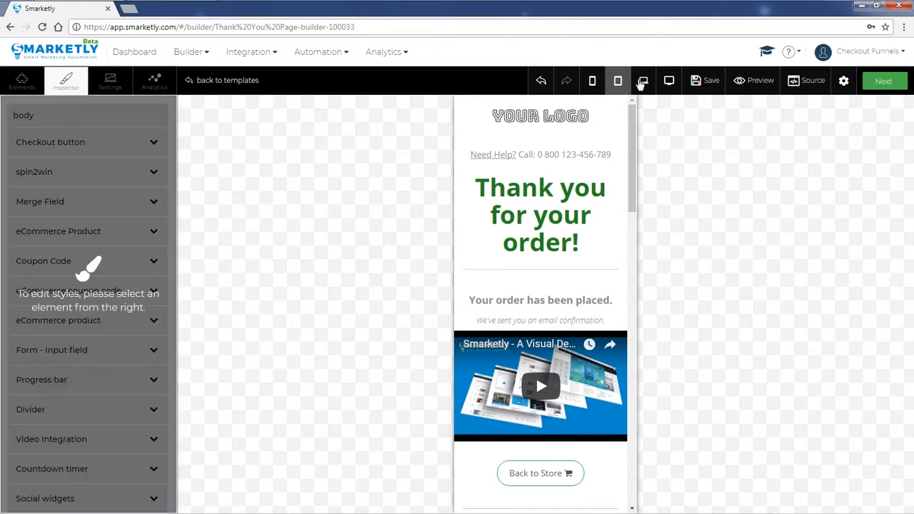
left_click(643, 80)
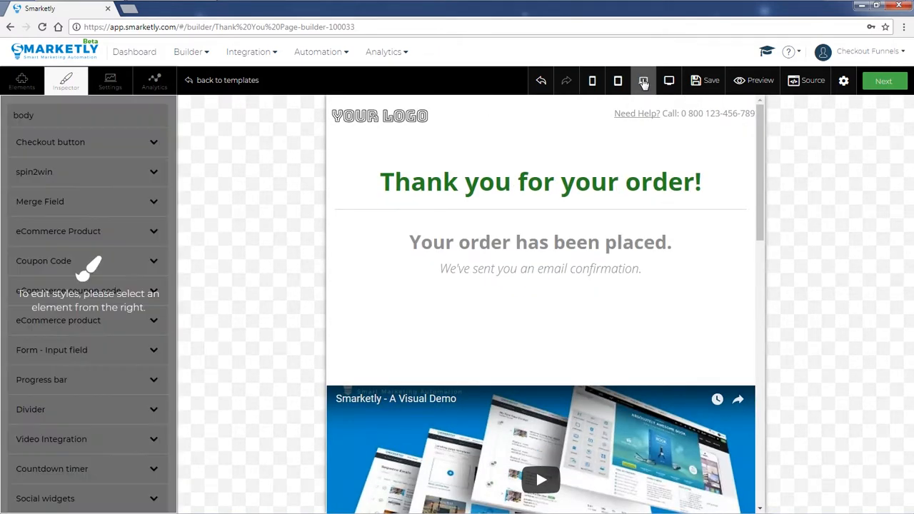
left_click(642, 80)
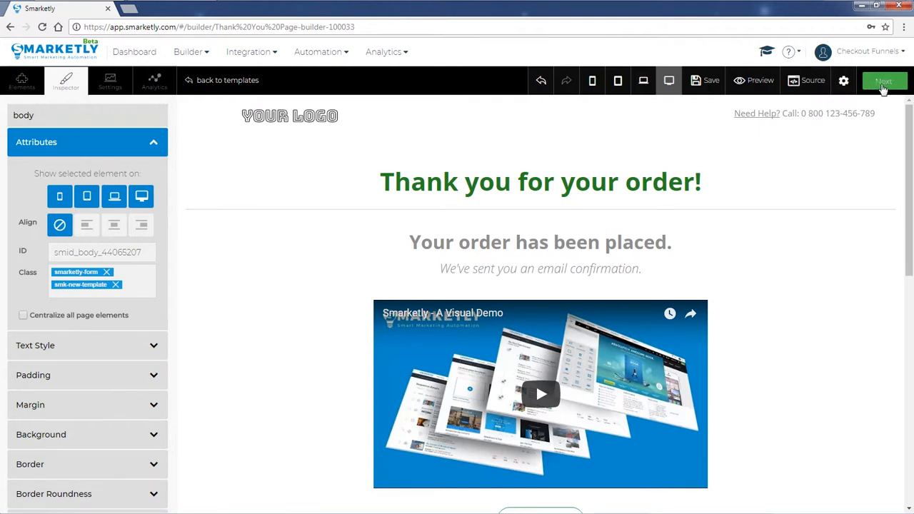
left_click(885, 80)
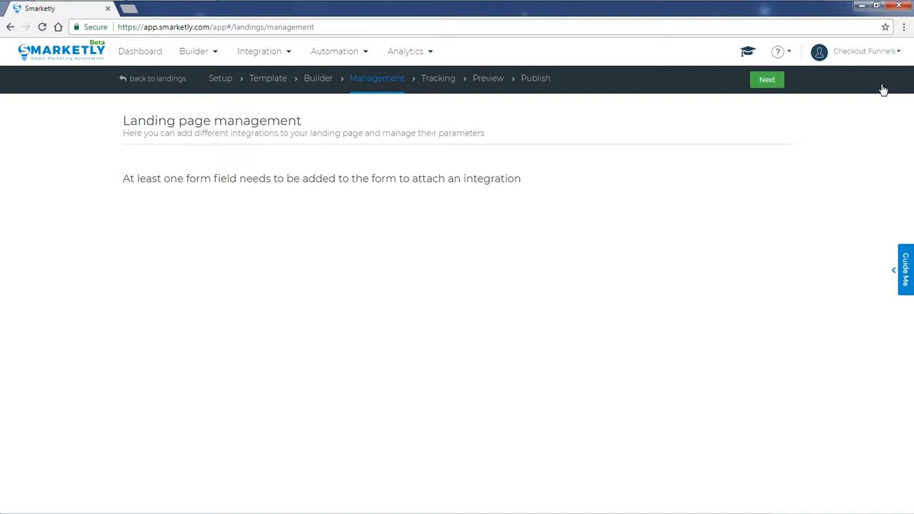
mouse_move(829, 125)
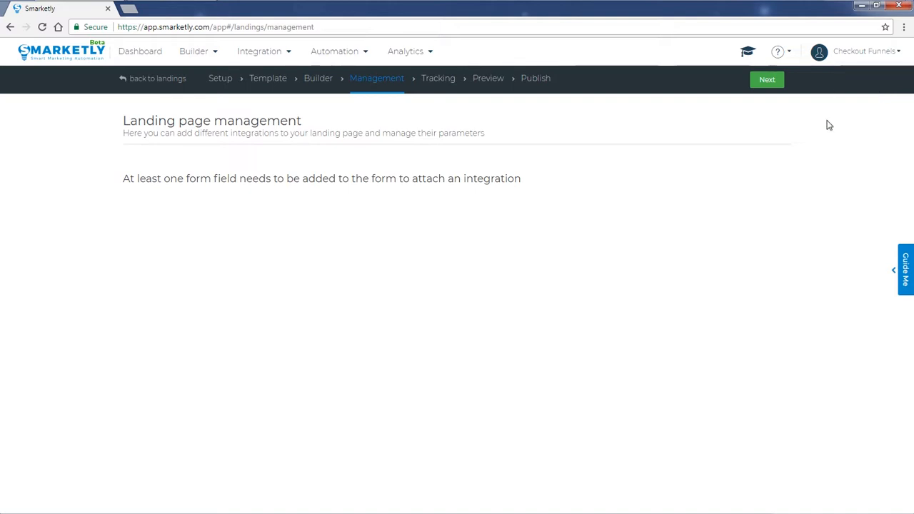
mouse_move(441, 132)
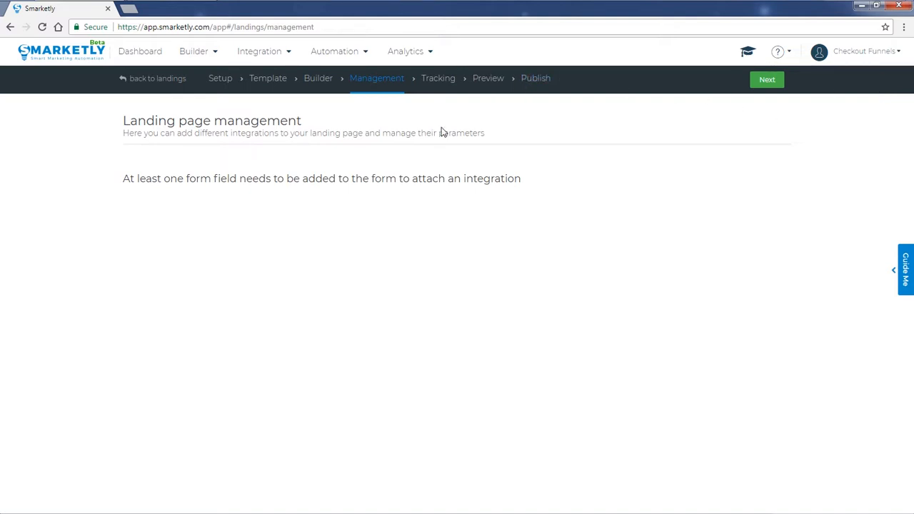
mouse_move(362, 128)
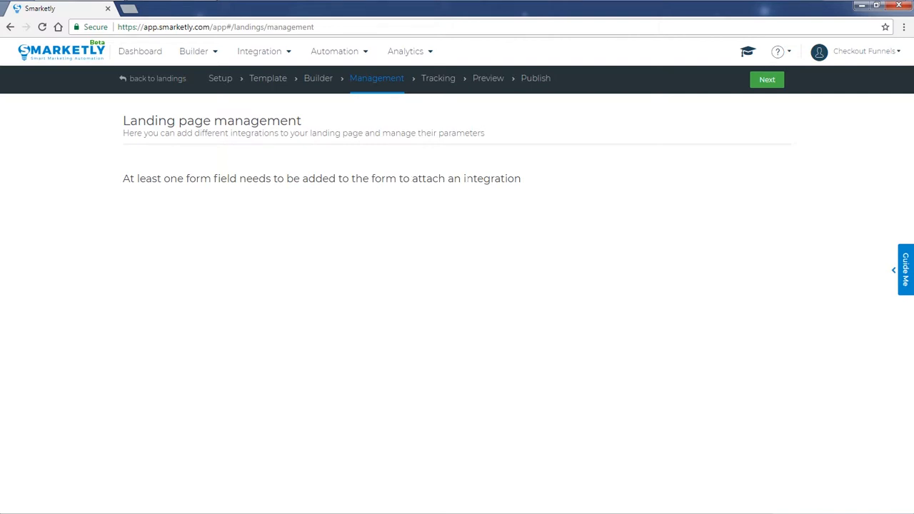
Advance from the Management step to the Tracking step.
left_click(766, 79)
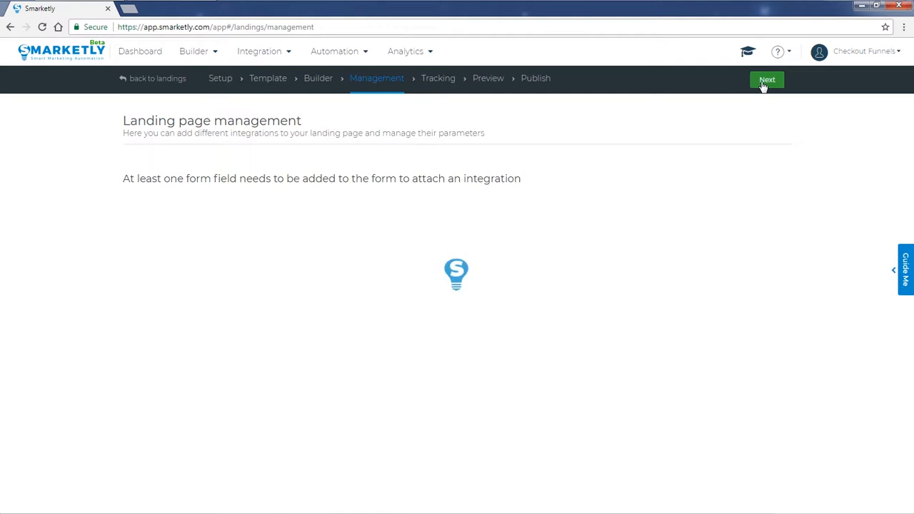
left_click(765, 79)
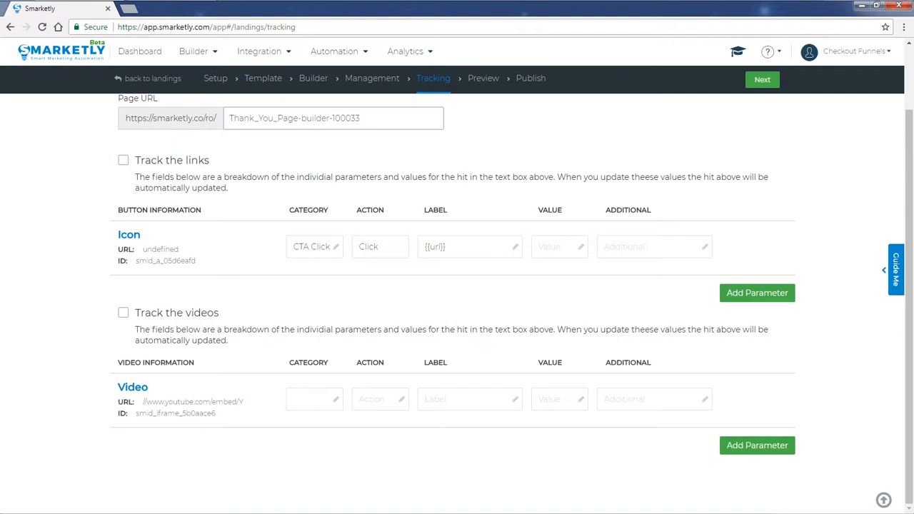
Advance through the Tracking and Preview steps to the Publish step.
scroll("up", 3)
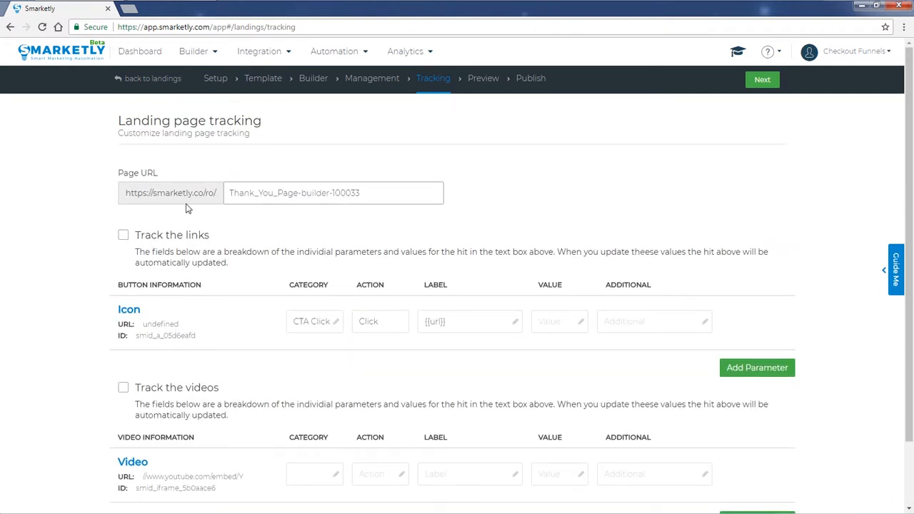
mouse_move(771, 85)
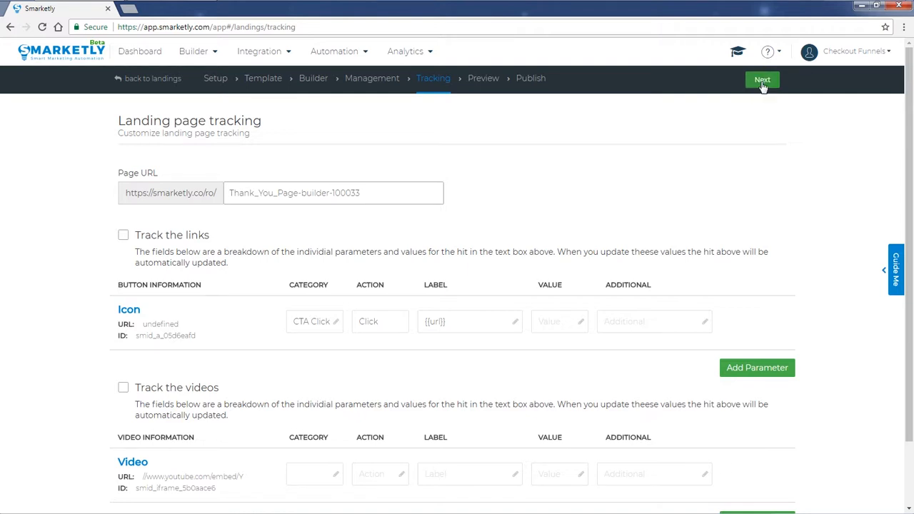
left_click(760, 79)
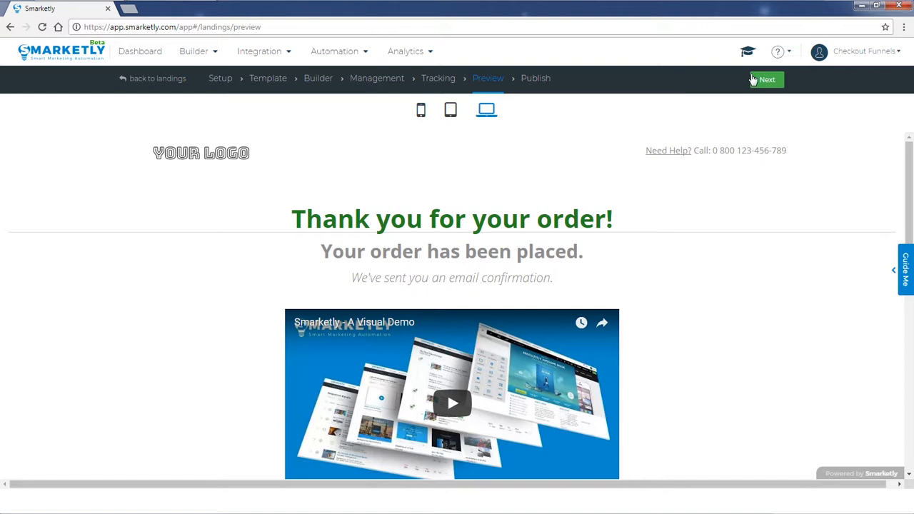
left_click(763, 79)
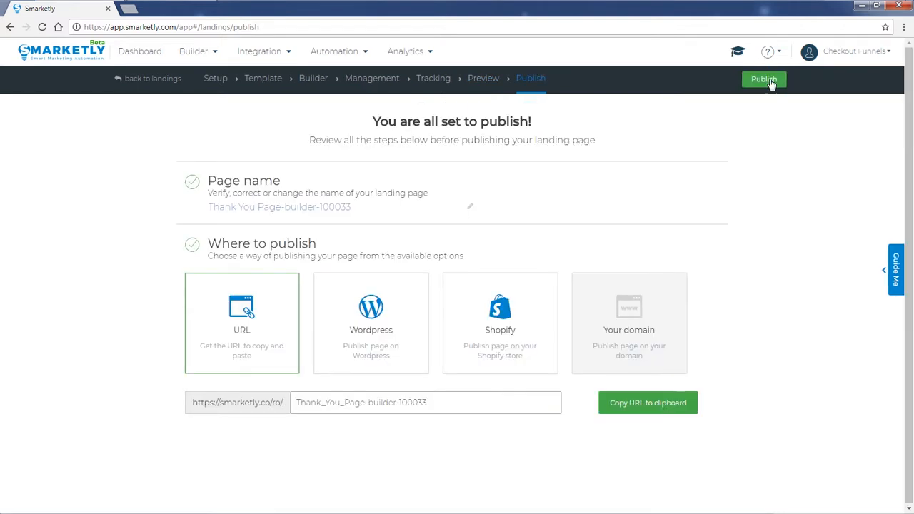
mouse_move(339, 228)
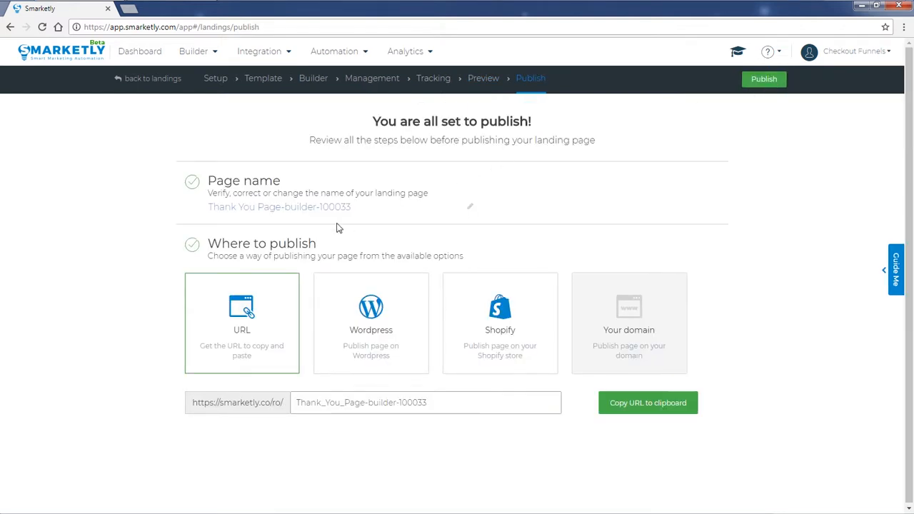
Rename the page 'Thank You Page Checkout Funnel', select Shopify, and copy its URL.
left_click(469, 206)
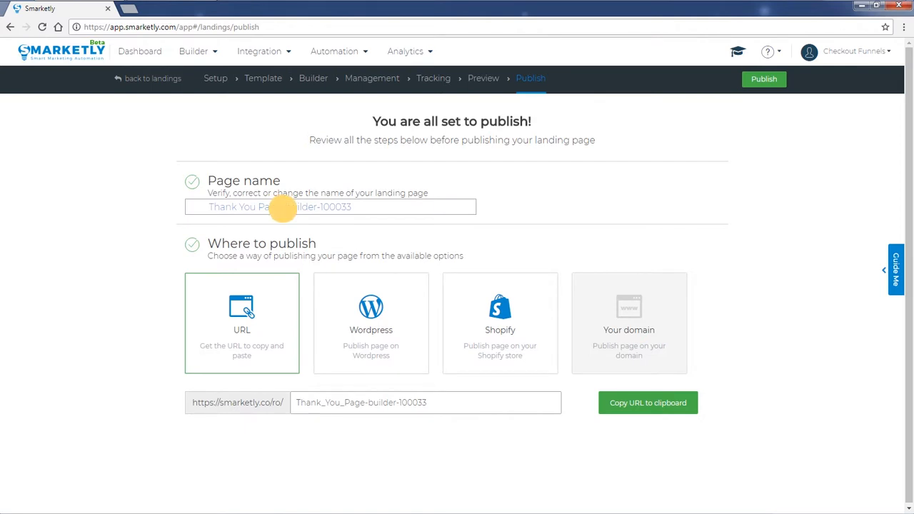
type("Thank You Page Checkout Funne")
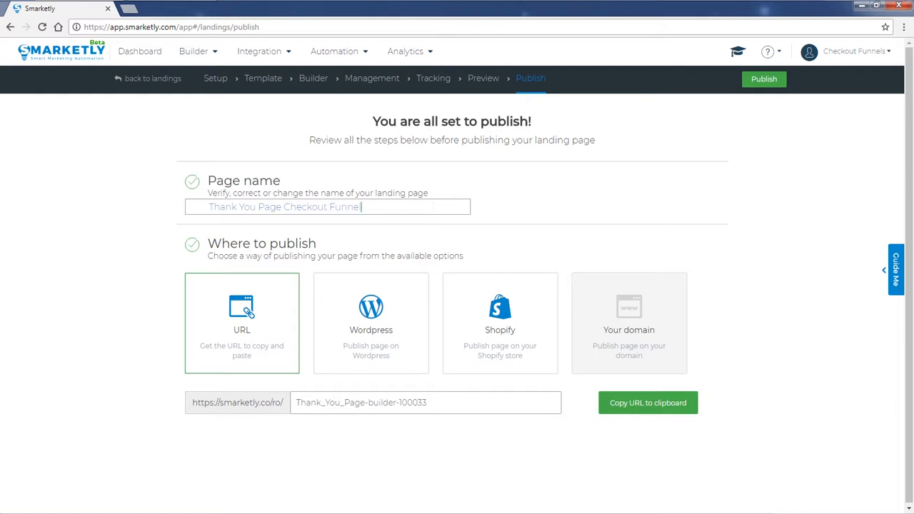
left_click(499, 323)
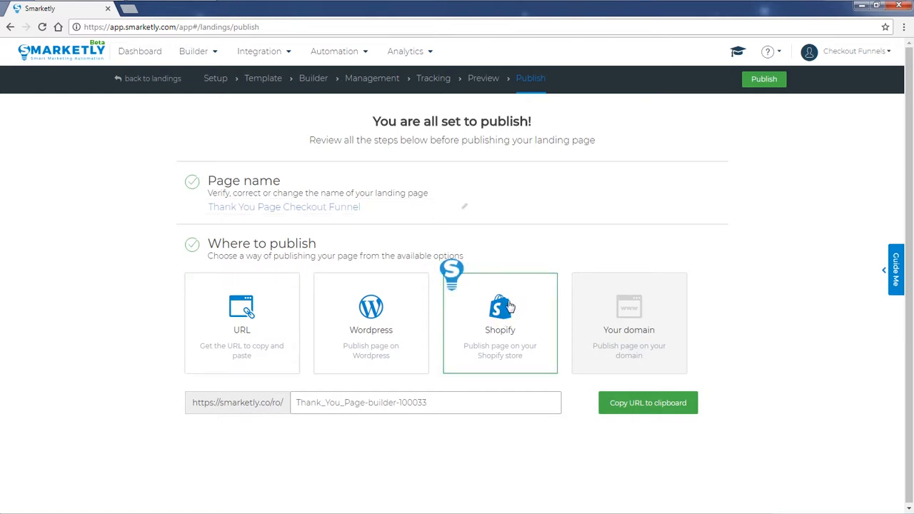
left_click(500, 314)
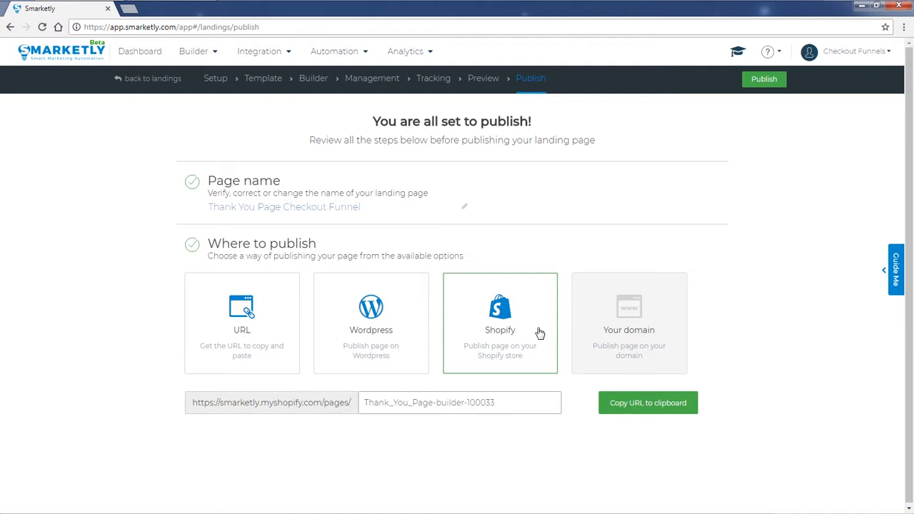
left_click(648, 403)
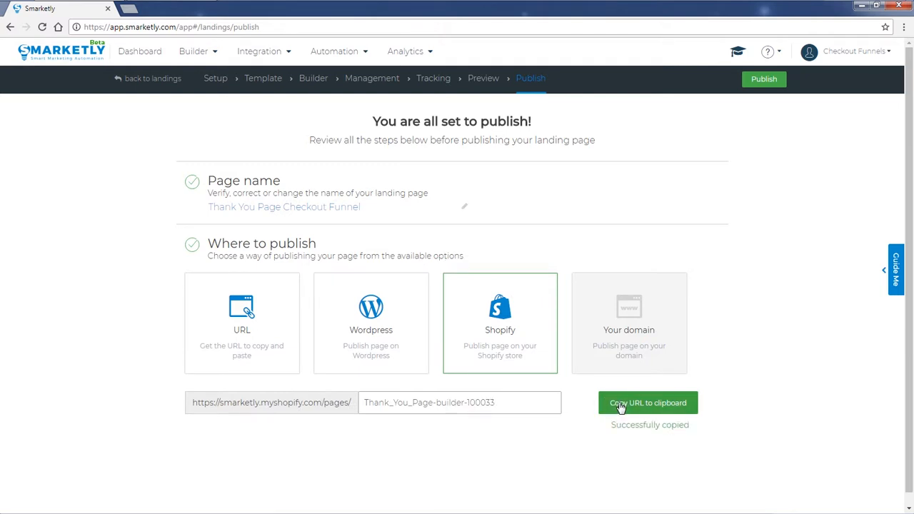
mouse_move(682, 357)
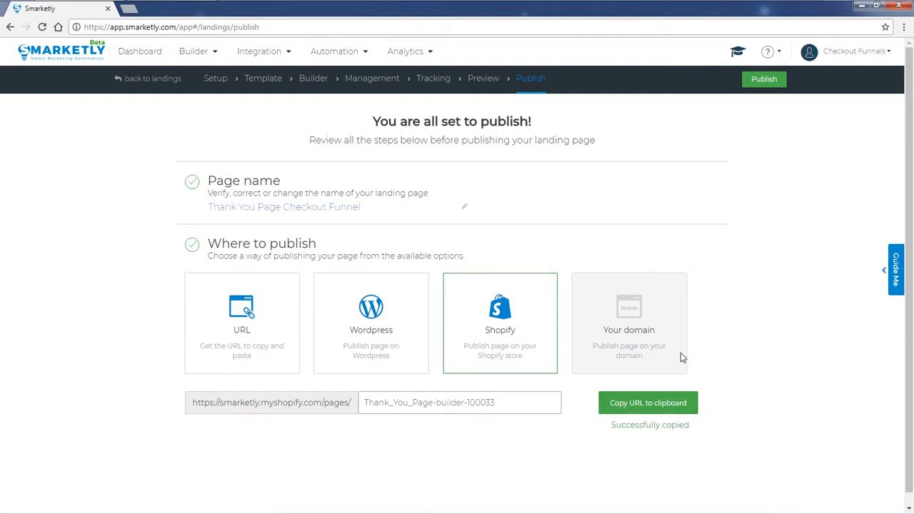
mouse_move(763, 79)
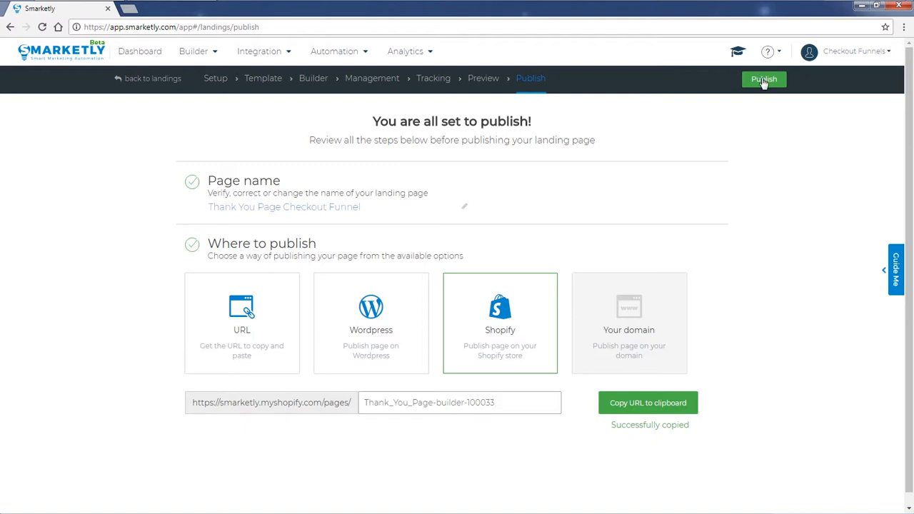
Publish the page and enter its smarketly.myshopify.com page URL in the browser.
left_click(763, 80)
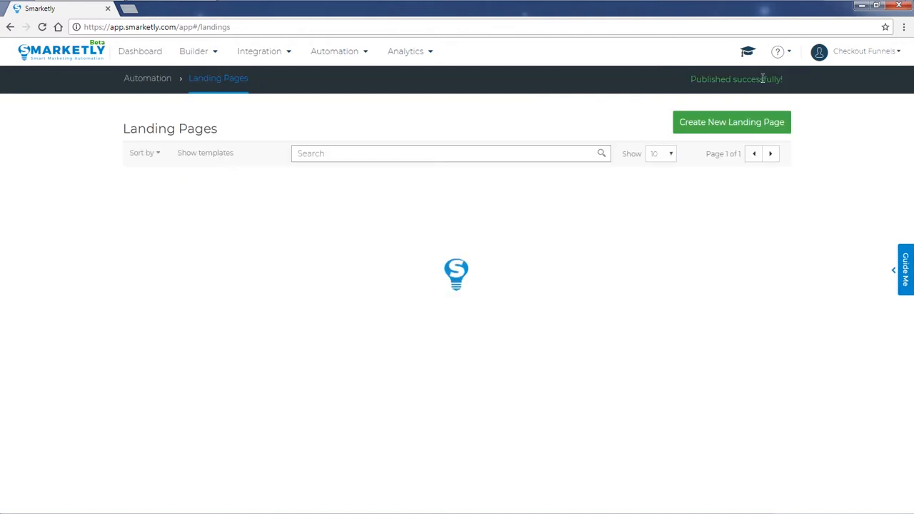
mouse_move(729, 93)
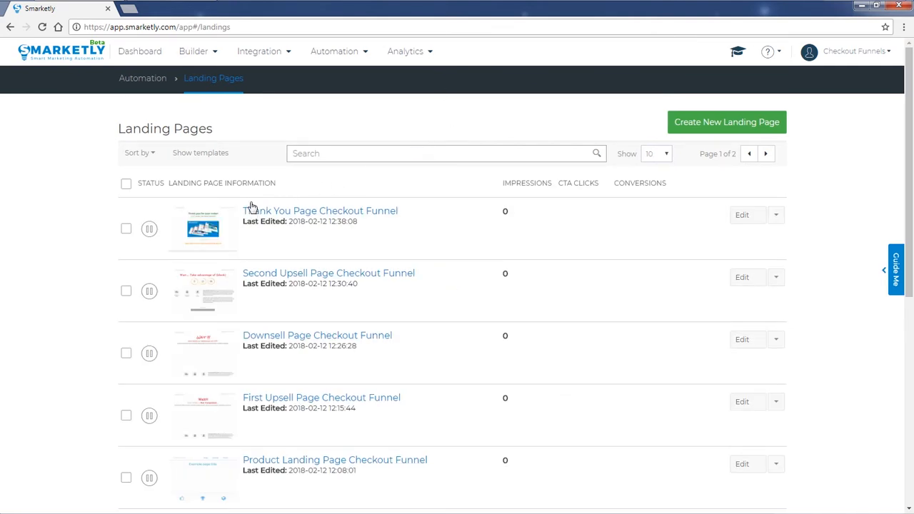
mouse_move(398, 246)
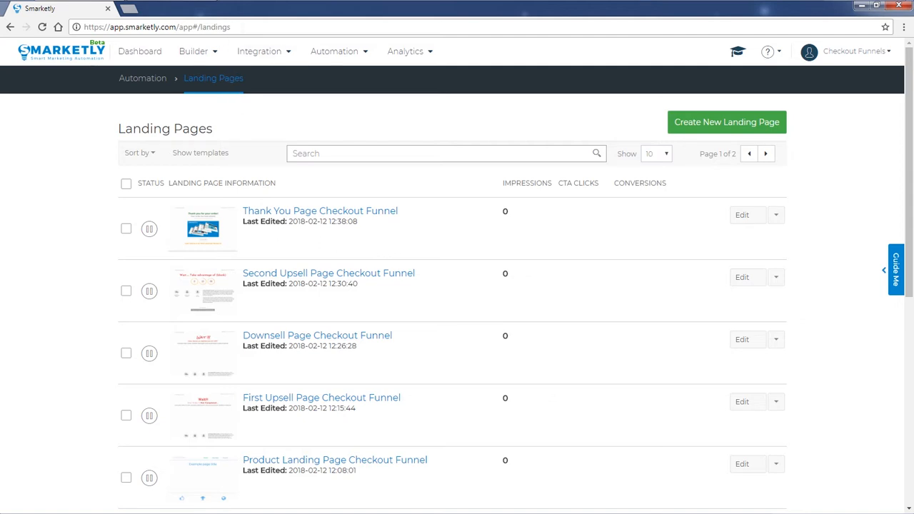
type("https://smarketly.myshopify.com/pages/Thank_You_Page-builder-100033")
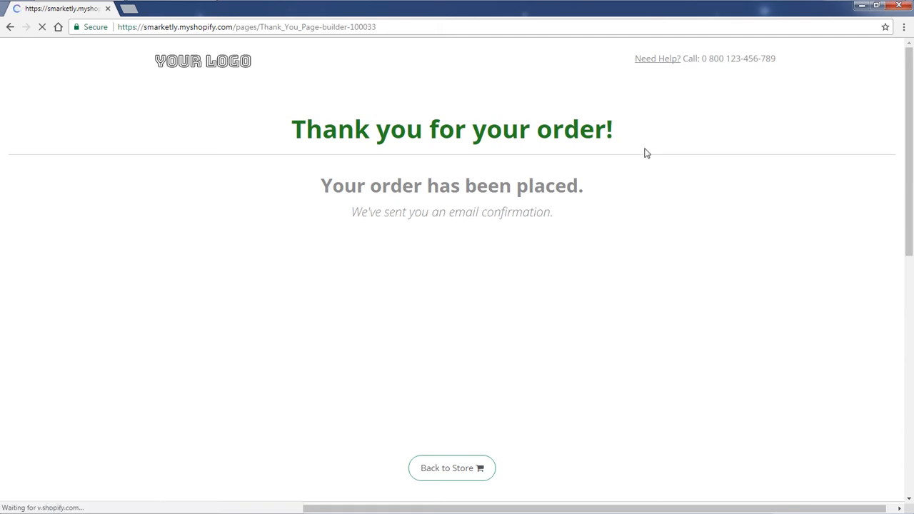
Scroll the live Shopify Thank You page to check the order message and demo video.
scroll("down", 3)
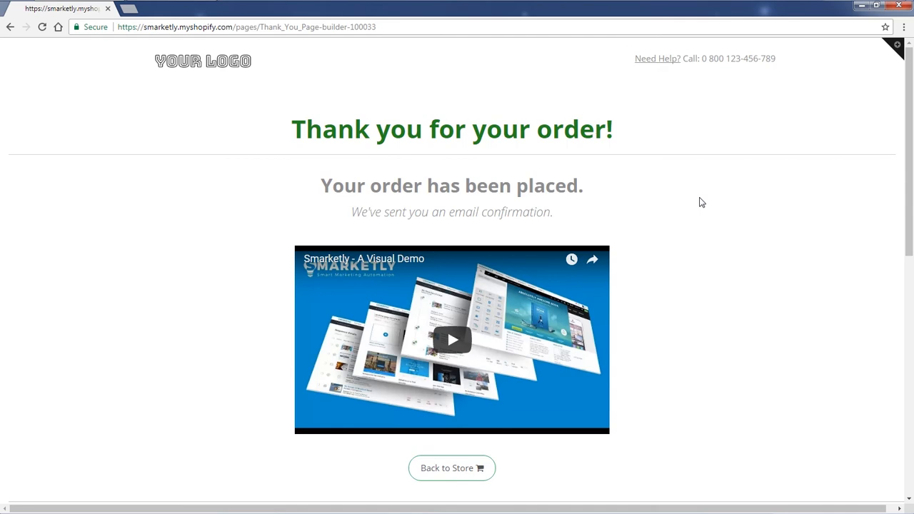
mouse_move(684, 199)
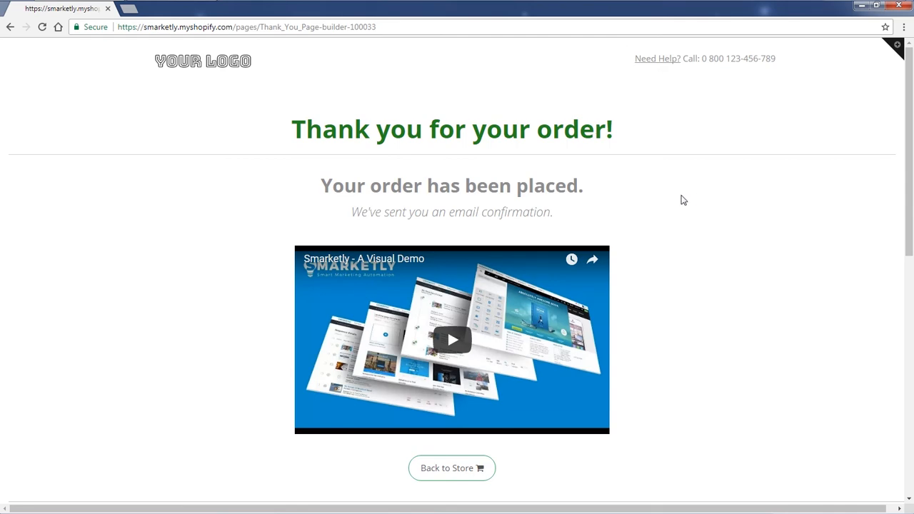